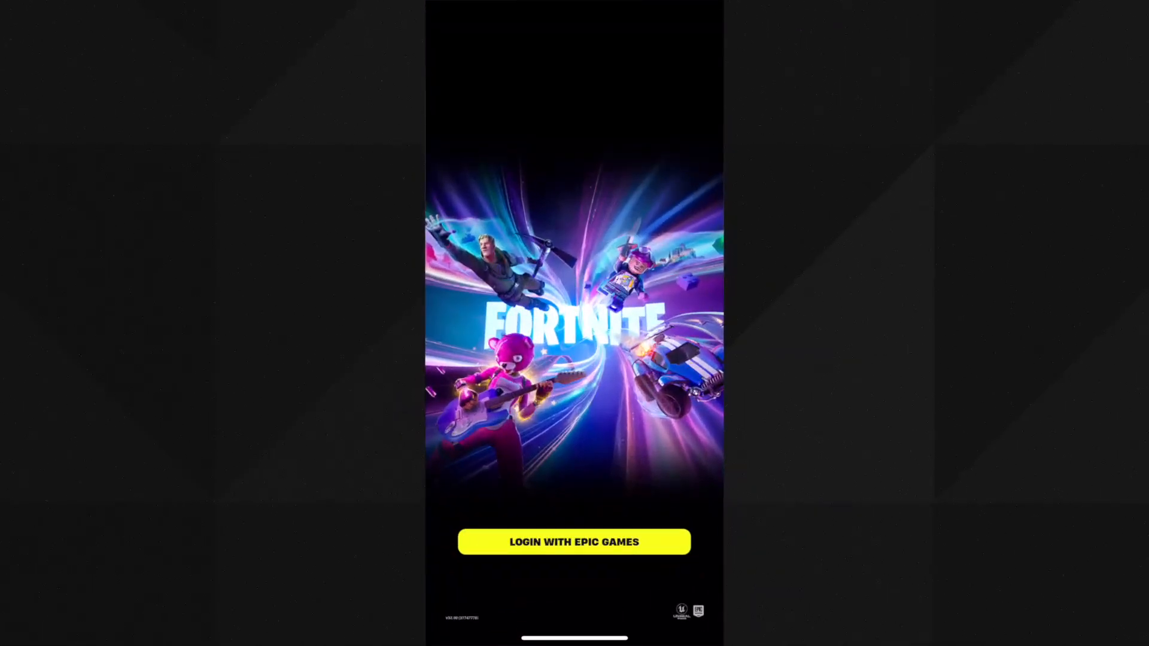
# Swipe away Fortnite's login screen to return to the iOS Home Screen
pyautogui.click(574, 542)
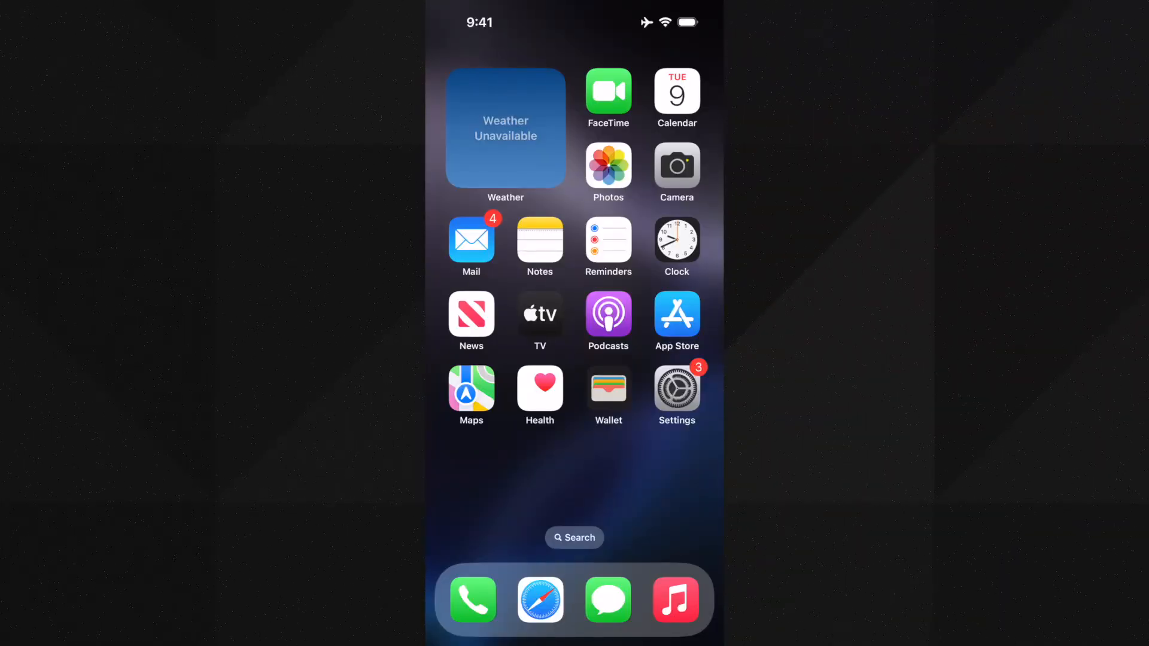
# Open flekstore.com in Safari and tap GET to reach the add-to-home-screen instructions
pyautogui.click(540, 600)
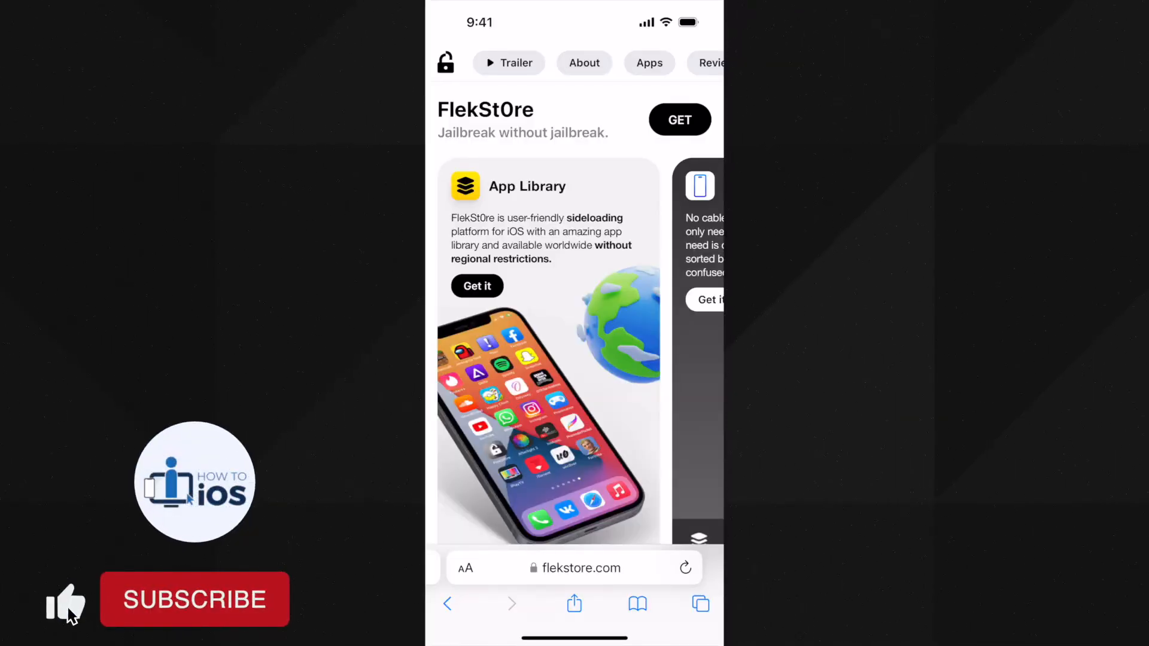
pyautogui.click(195, 599)
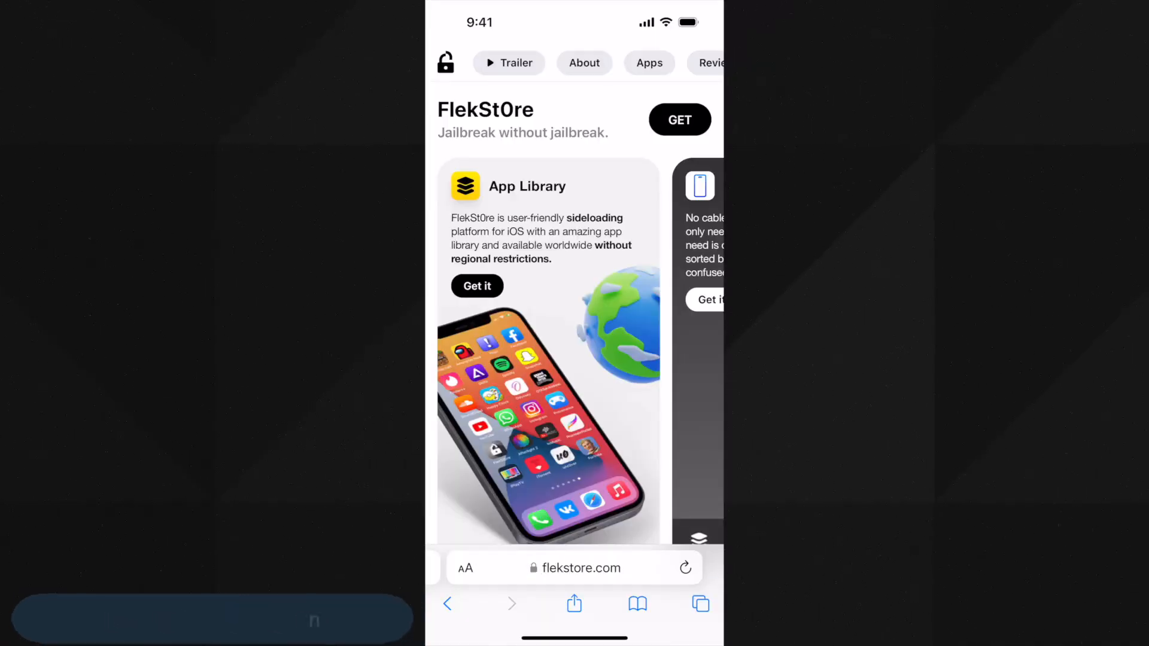
pyautogui.click(649, 63)
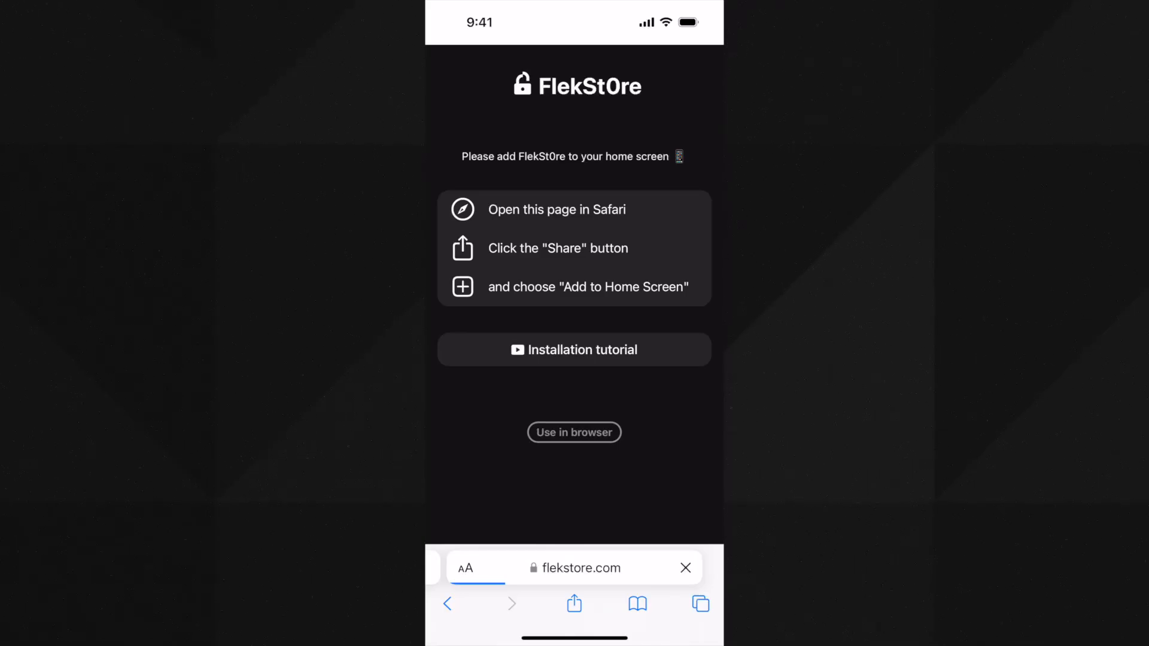
# Use FlekSt0re in the browser, add this iPhone as a device, and allow the profile download
pyautogui.click(573, 432)
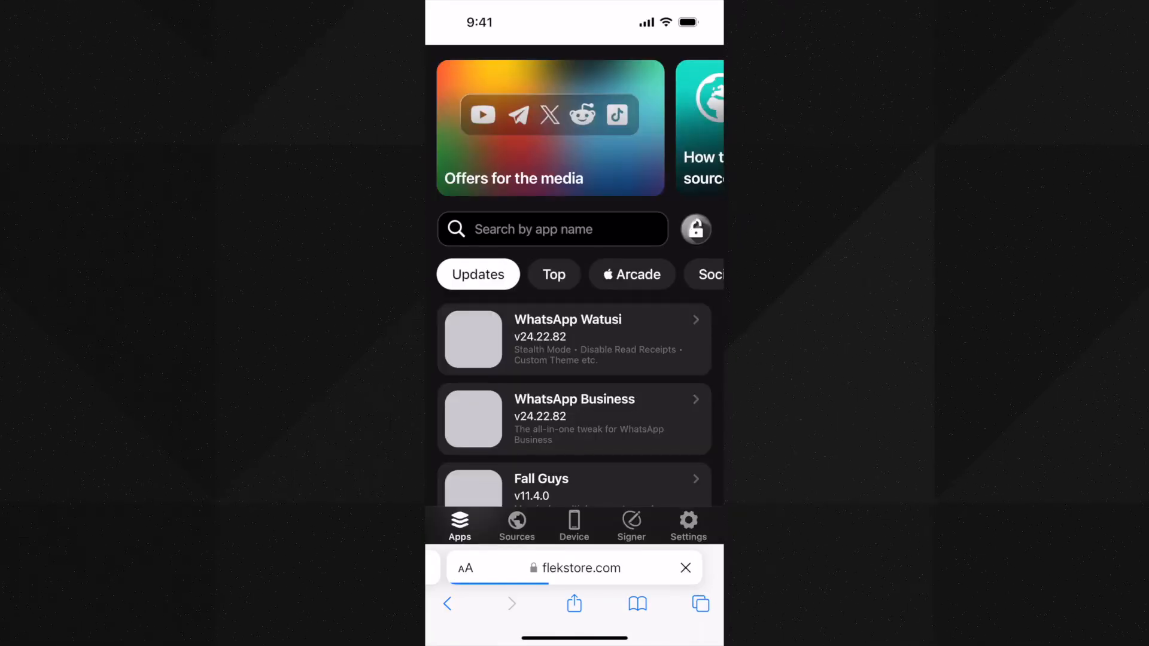
pyautogui.scroll(-3)
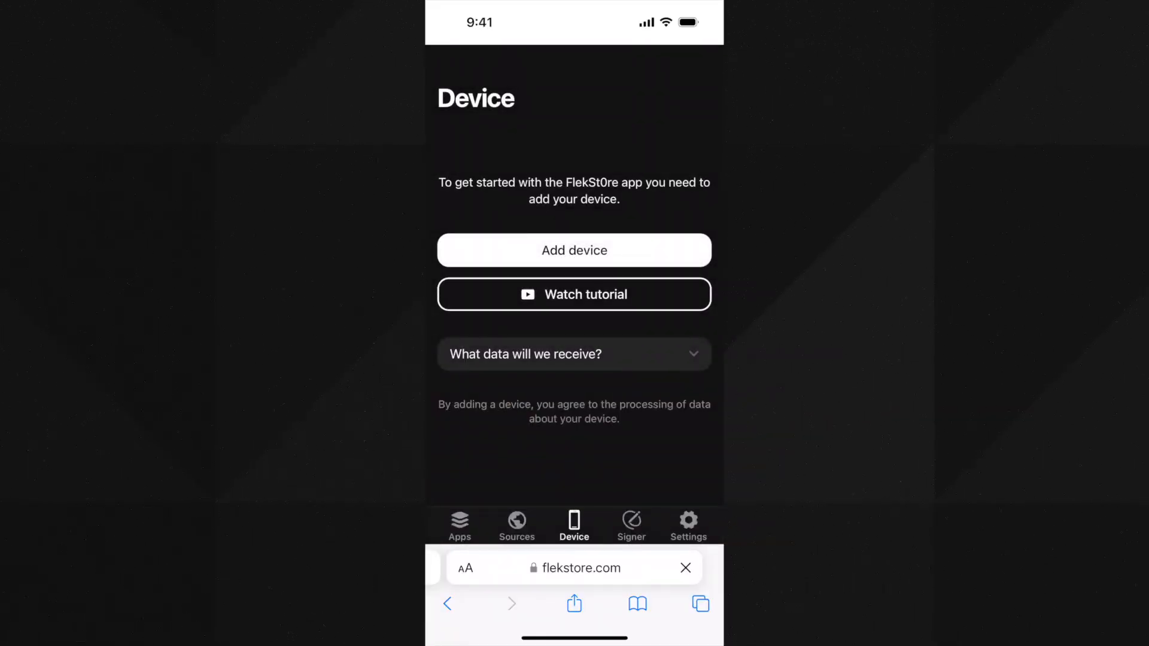
pyautogui.click(574, 250)
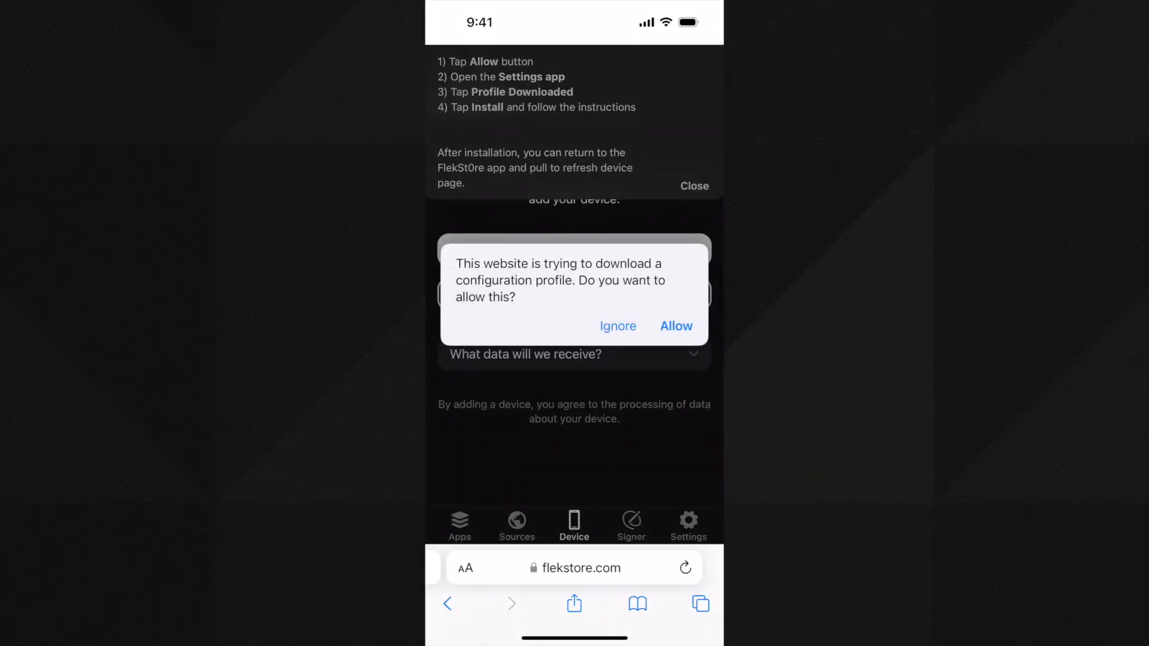
pyautogui.click(676, 326)
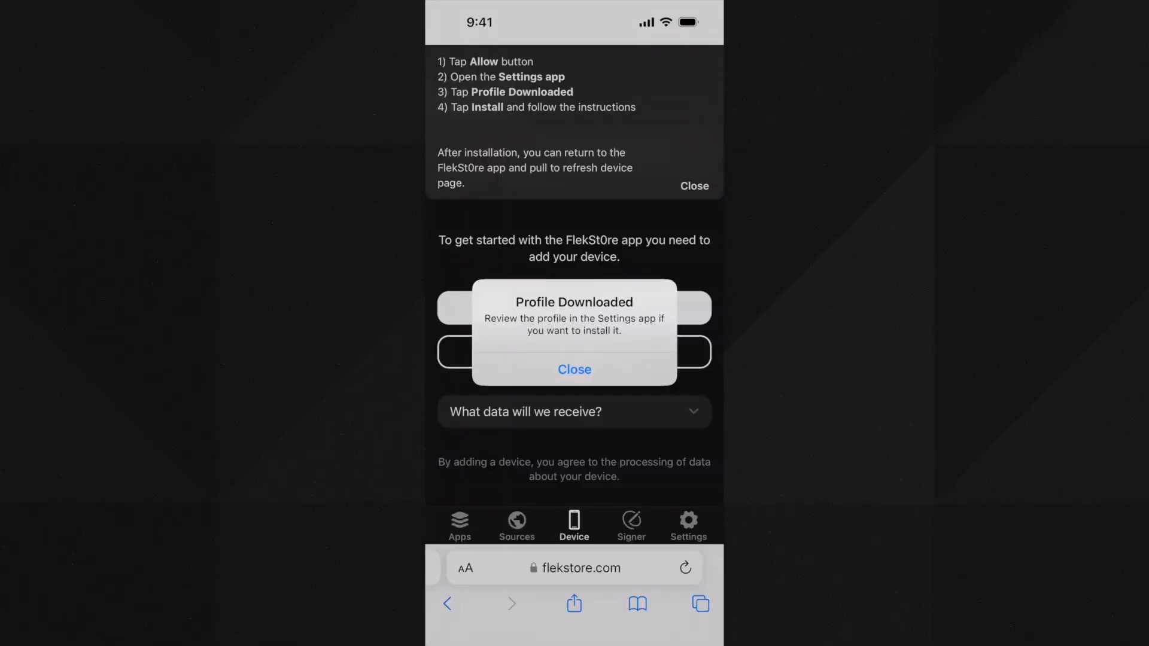
pyautogui.click(574, 369)
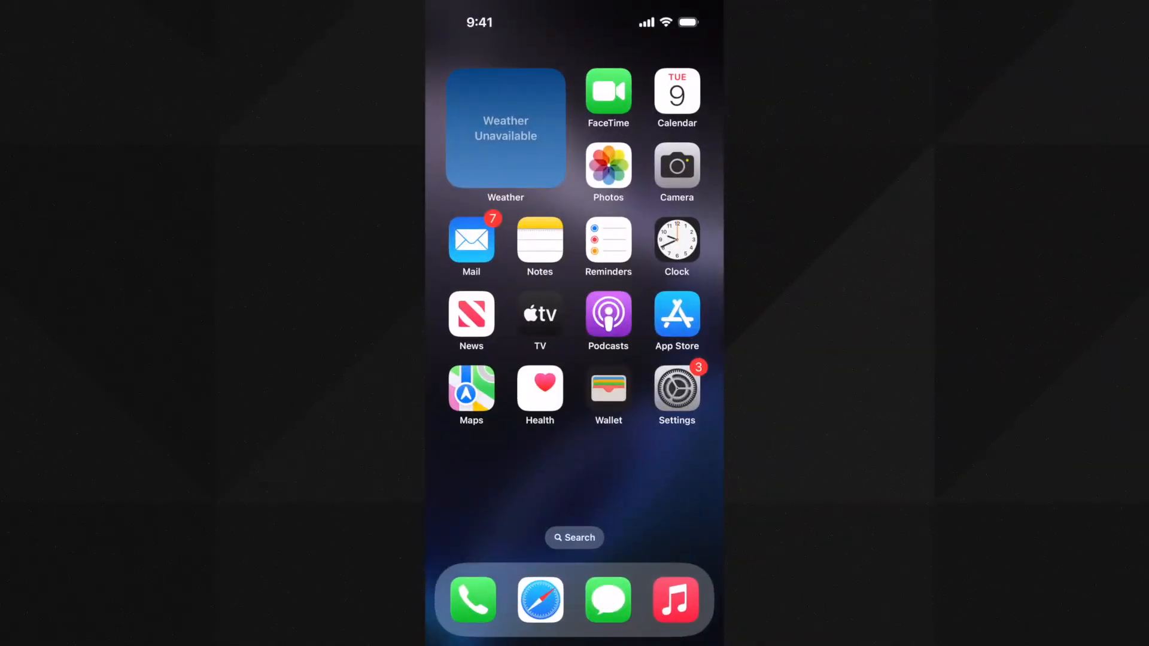
# Install the 'UDID for flekstore.com' profile in Settings, accepting the unsigned-profile warning
pyautogui.click(676, 386)
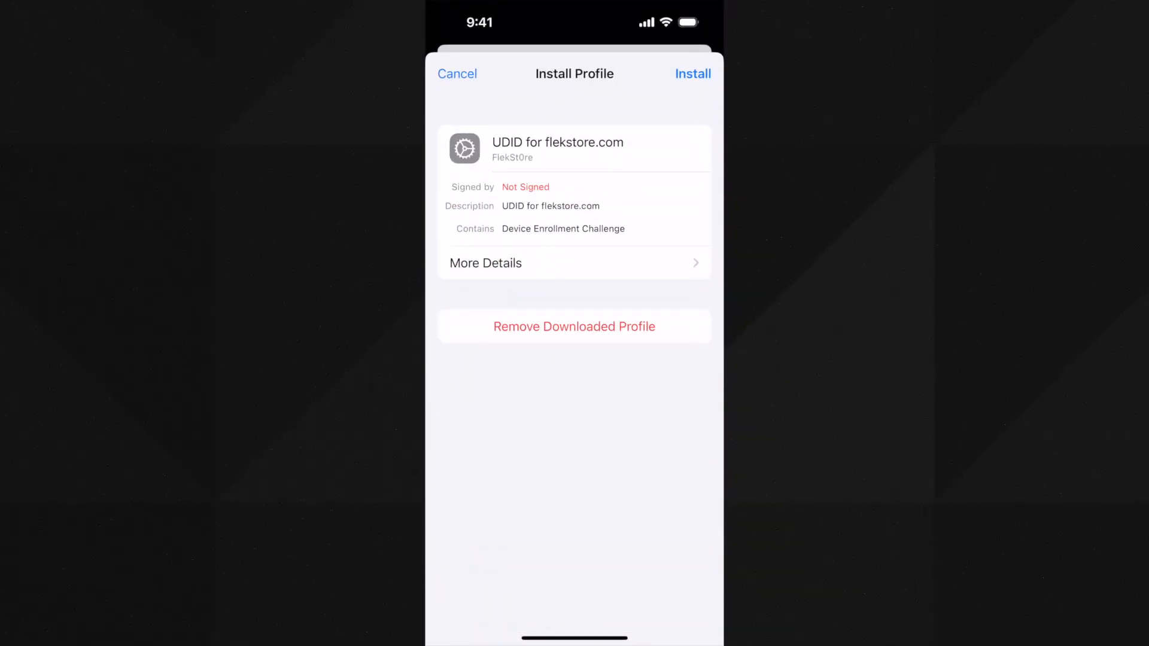
pyautogui.click(692, 73)
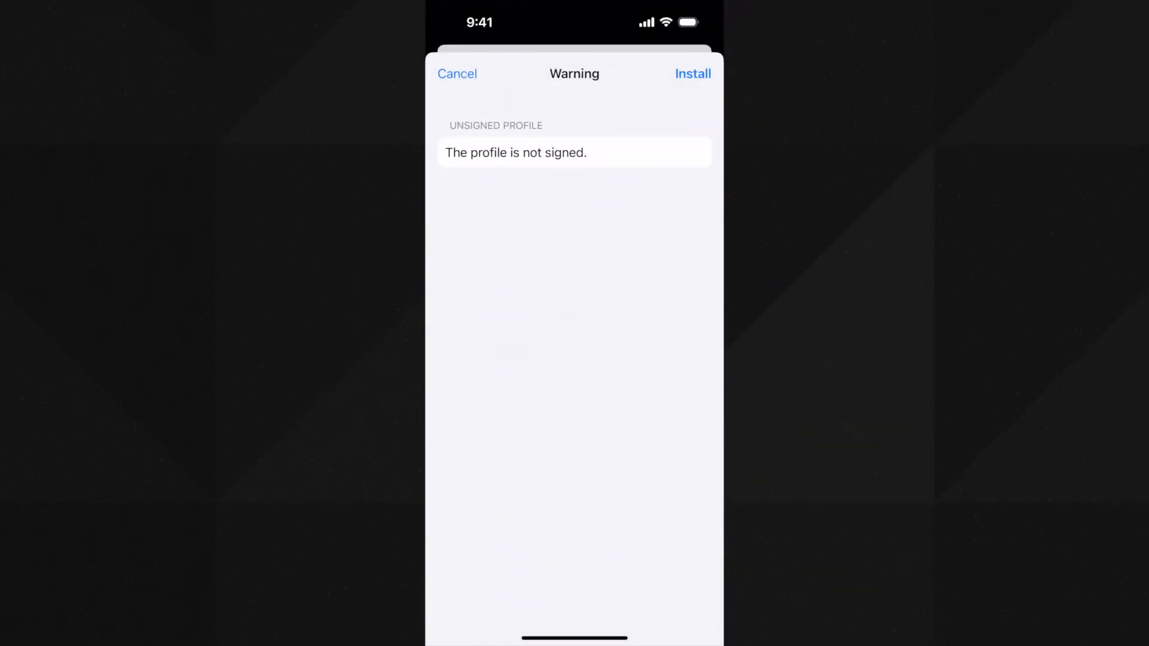
pyautogui.click(692, 74)
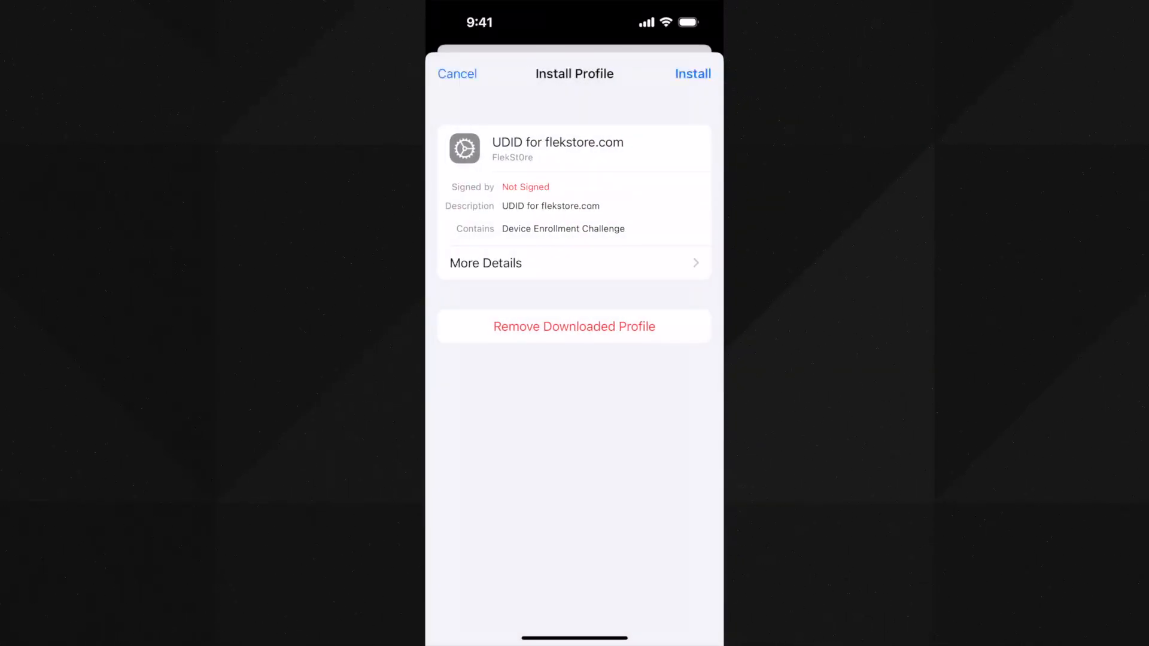
pyautogui.click(693, 74)
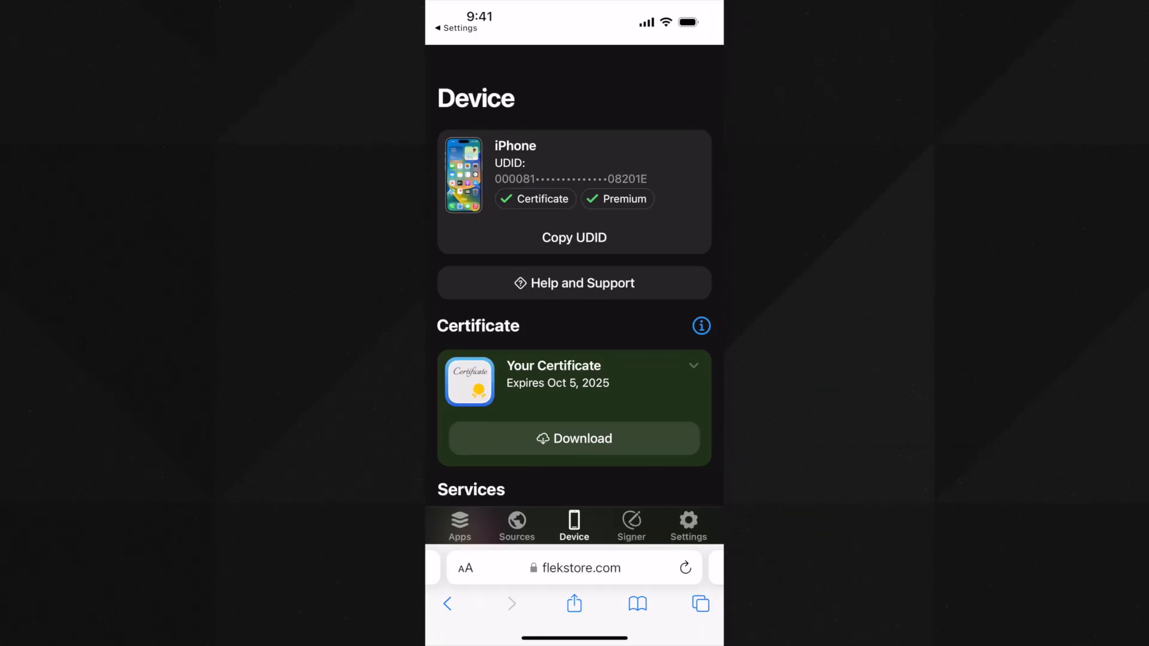
# Preview the Add Certificate form, back out, and view certificate and Premium Access until Oct 5, 2025
pyautogui.scroll(-3)
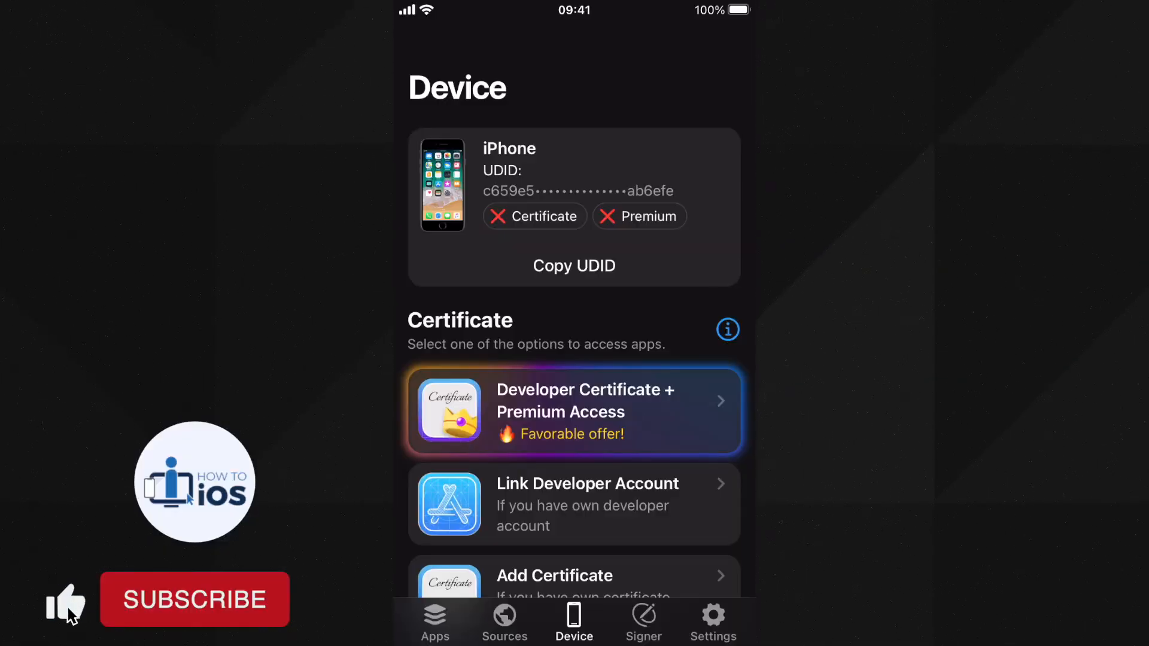
pyautogui.click(194, 599)
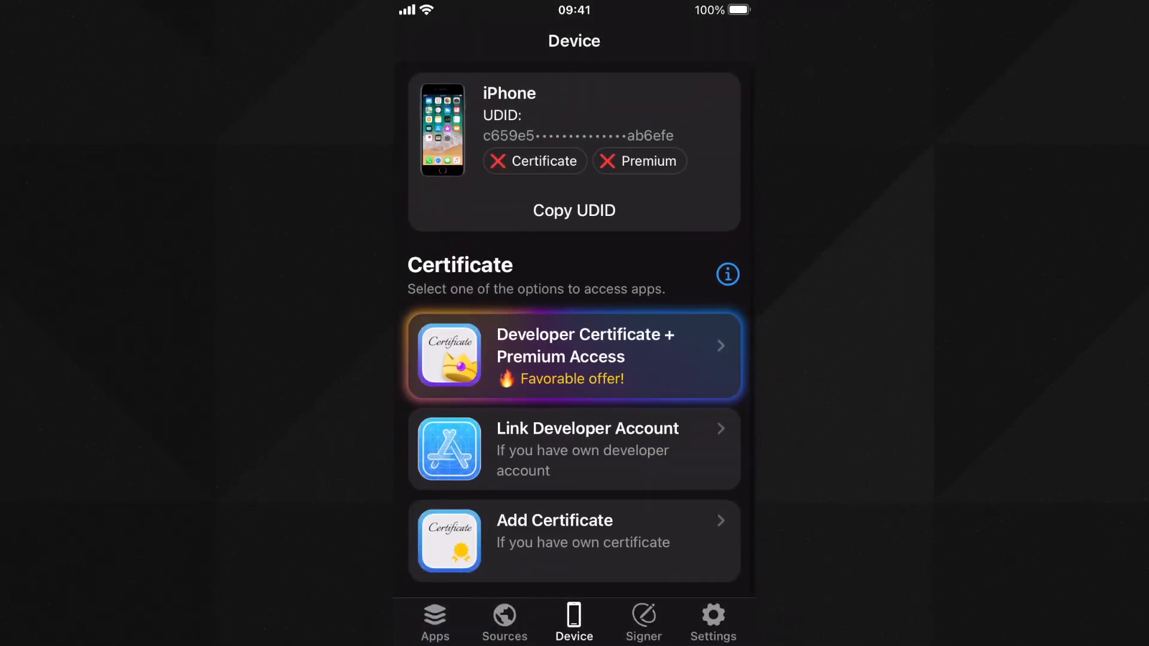
pyautogui.click(574, 541)
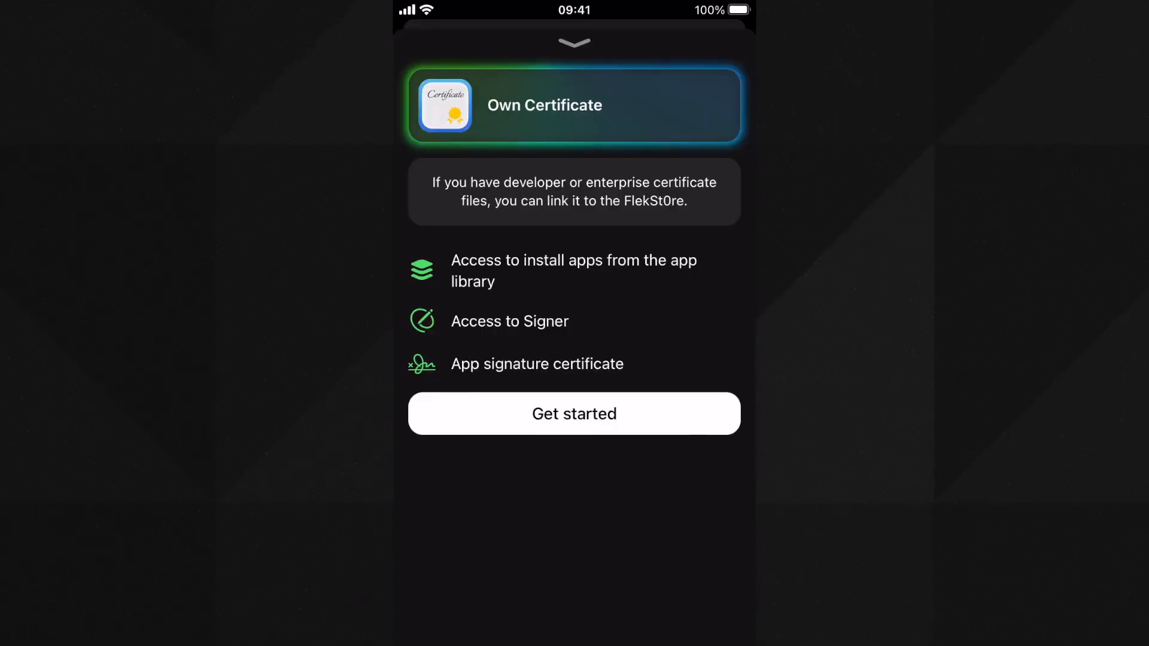
pyautogui.click(574, 413)
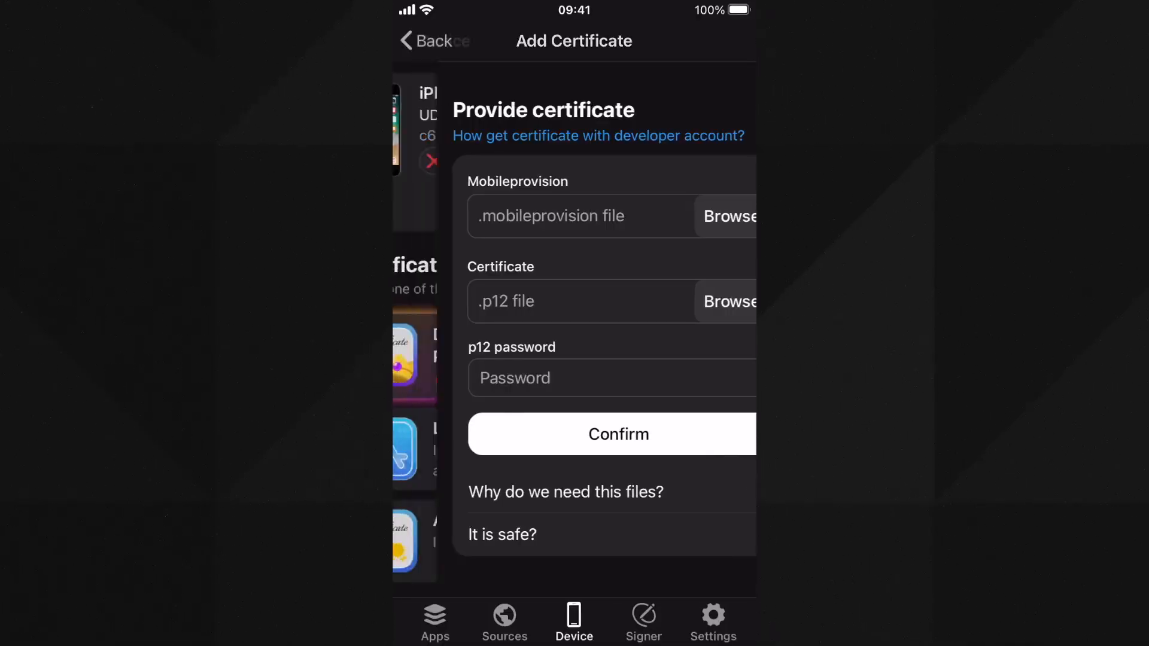
pyautogui.click(426, 40)
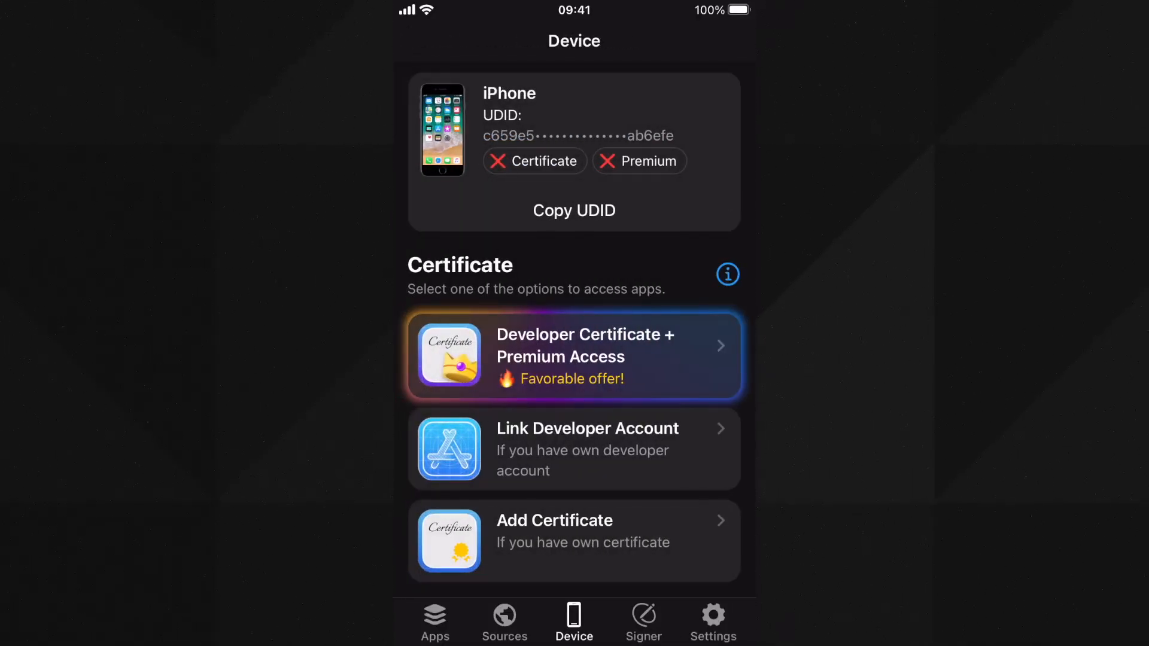
pyautogui.click(573, 356)
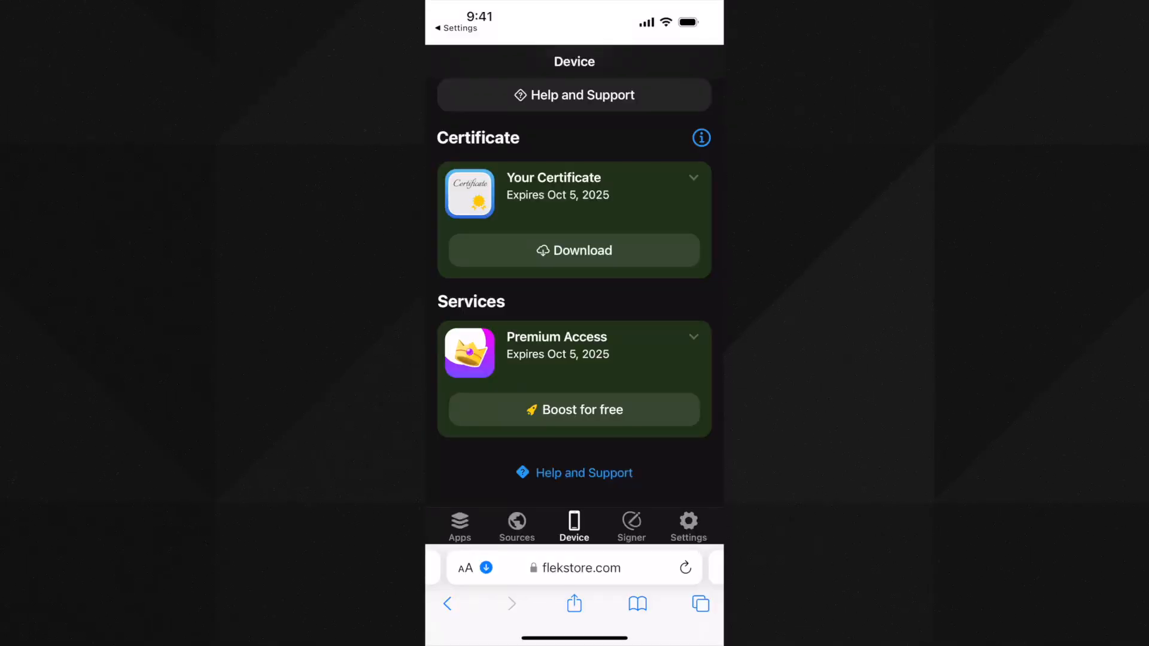
# Sign Fortnite from the Apps library, then install it and confirm the install alert
pyautogui.click(459, 526)
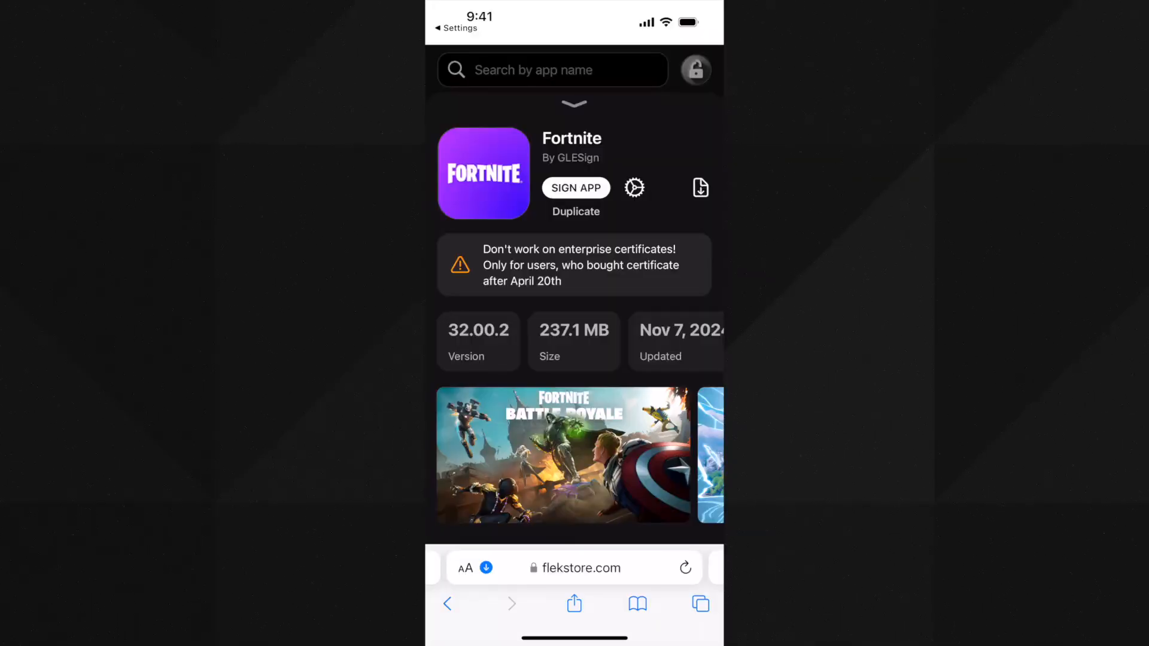
pyautogui.click(575, 187)
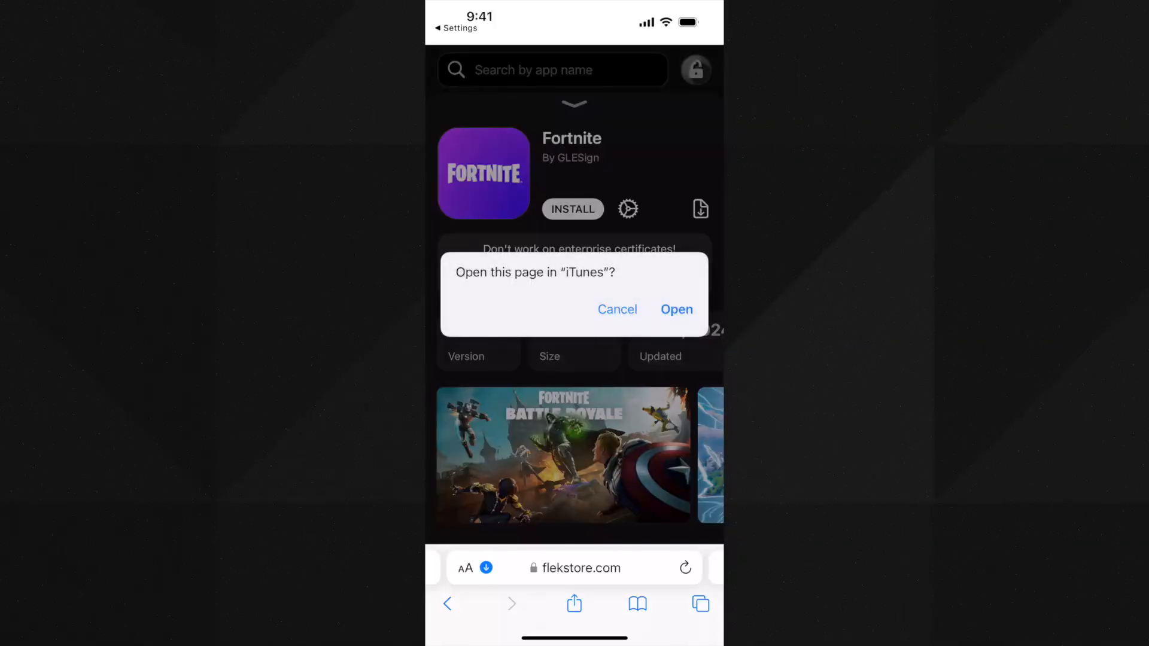
pyautogui.click(617, 309)
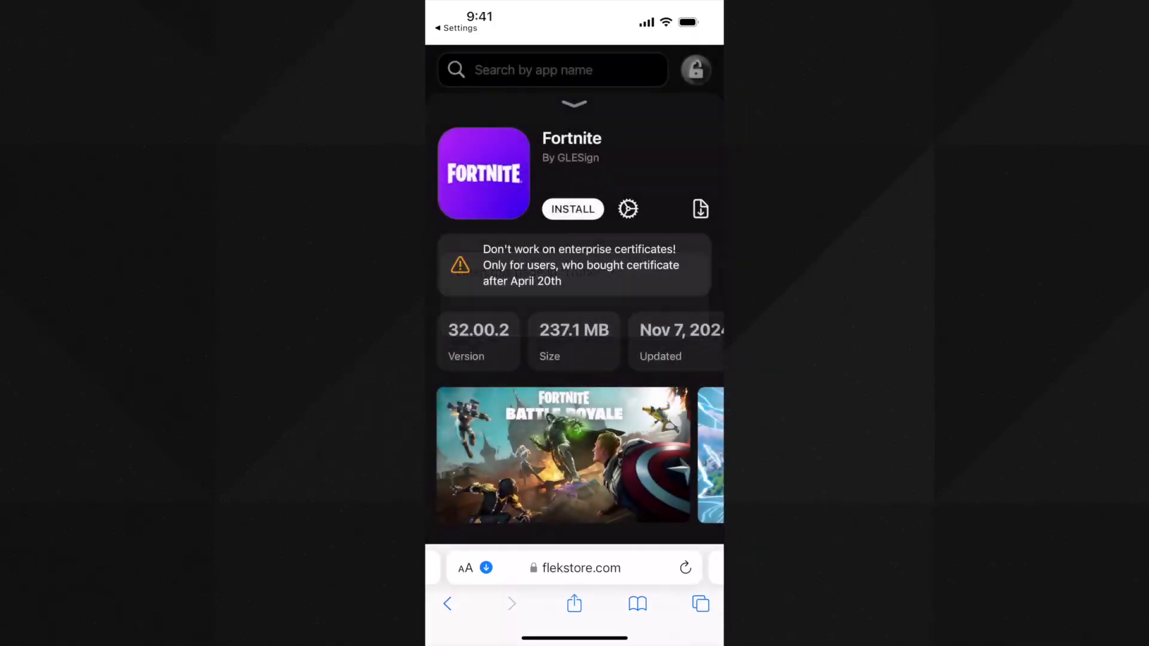
pyautogui.click(572, 209)
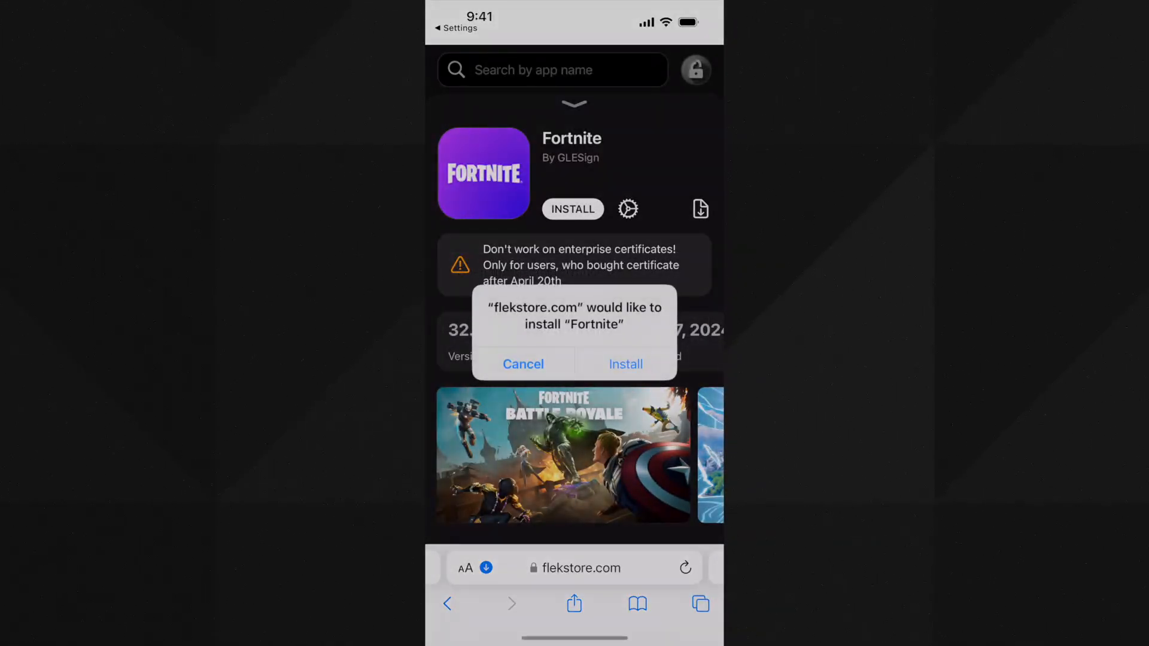
pyautogui.click(625, 365)
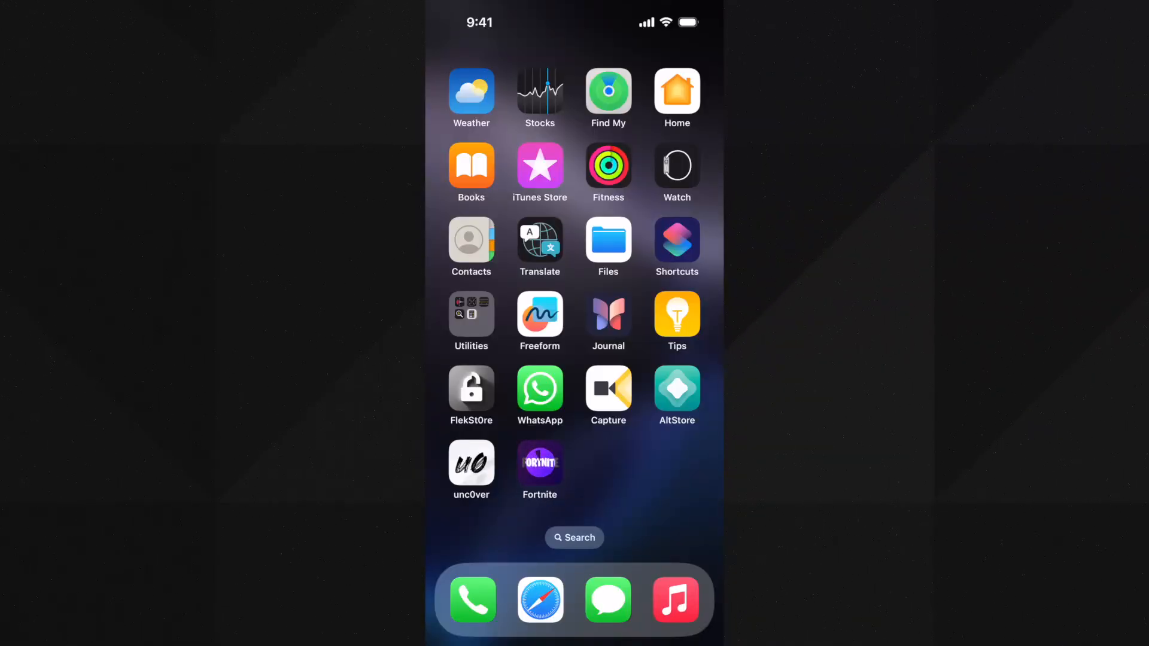
# Launch Fortnite from its new home-screen icon and allow download and event notifications
pyautogui.click(540, 464)
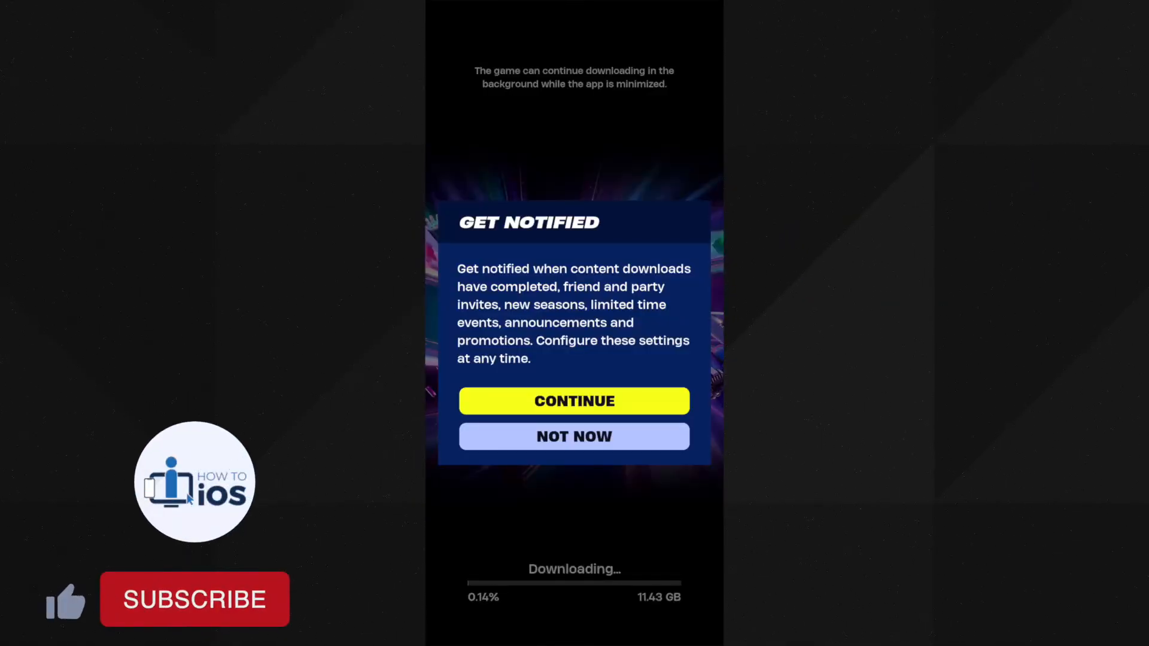
pyautogui.click(573, 400)
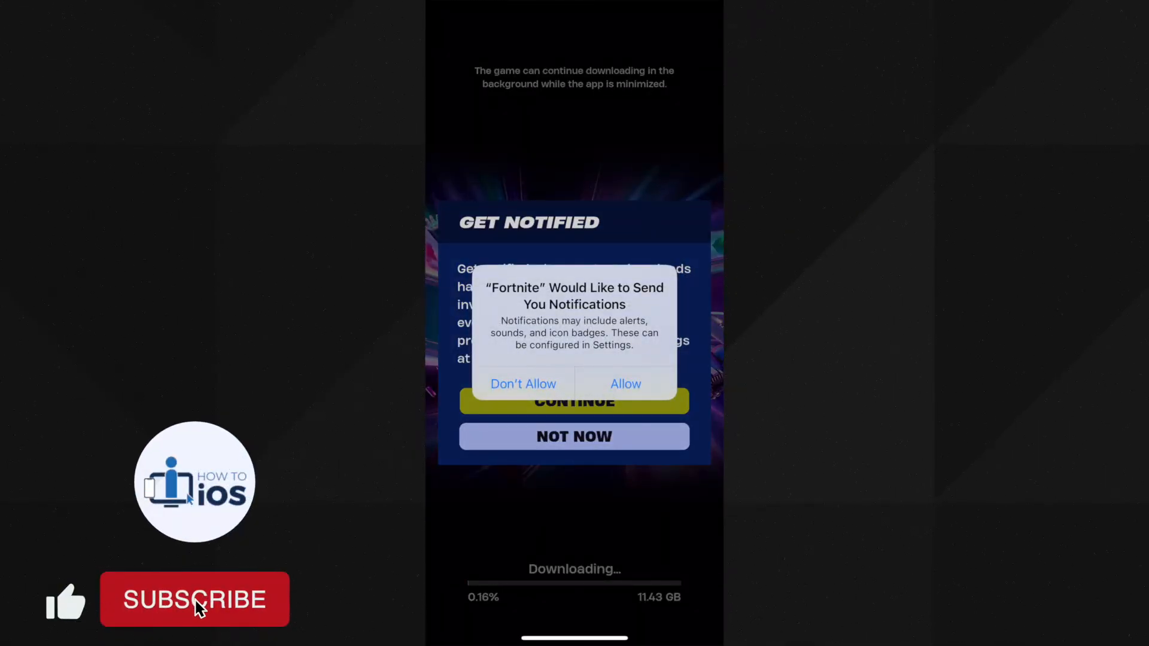
pyautogui.click(625, 383)
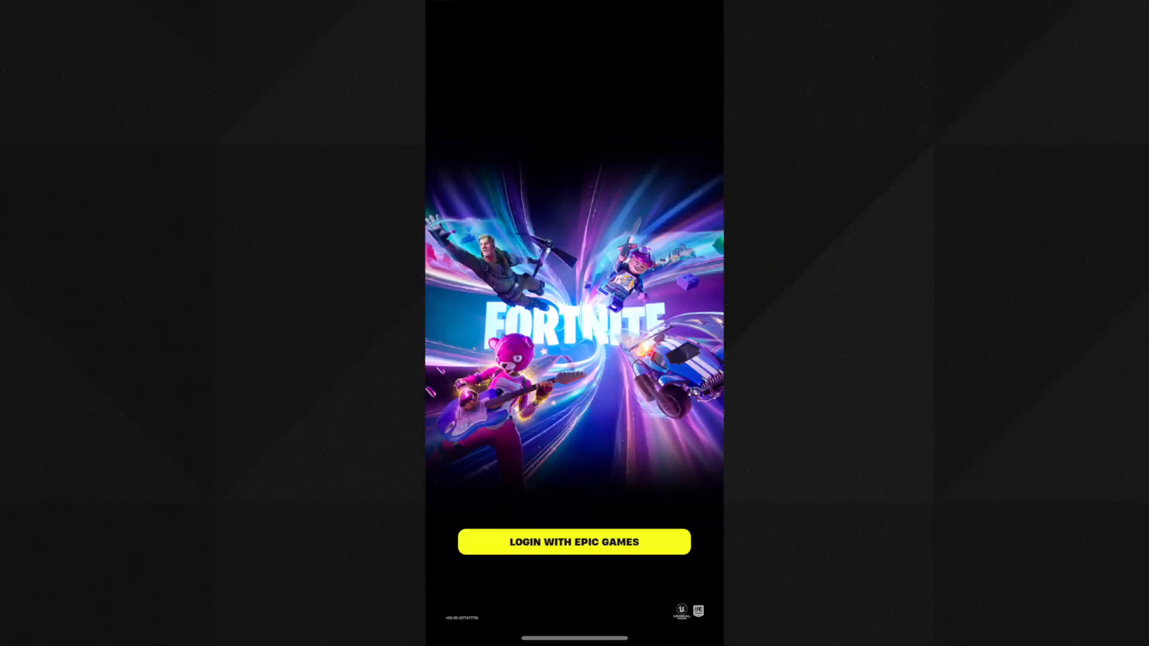
# Sign in through epicgames.com, then swing the pickaxe at a wall in the match
pyautogui.click(574, 542)
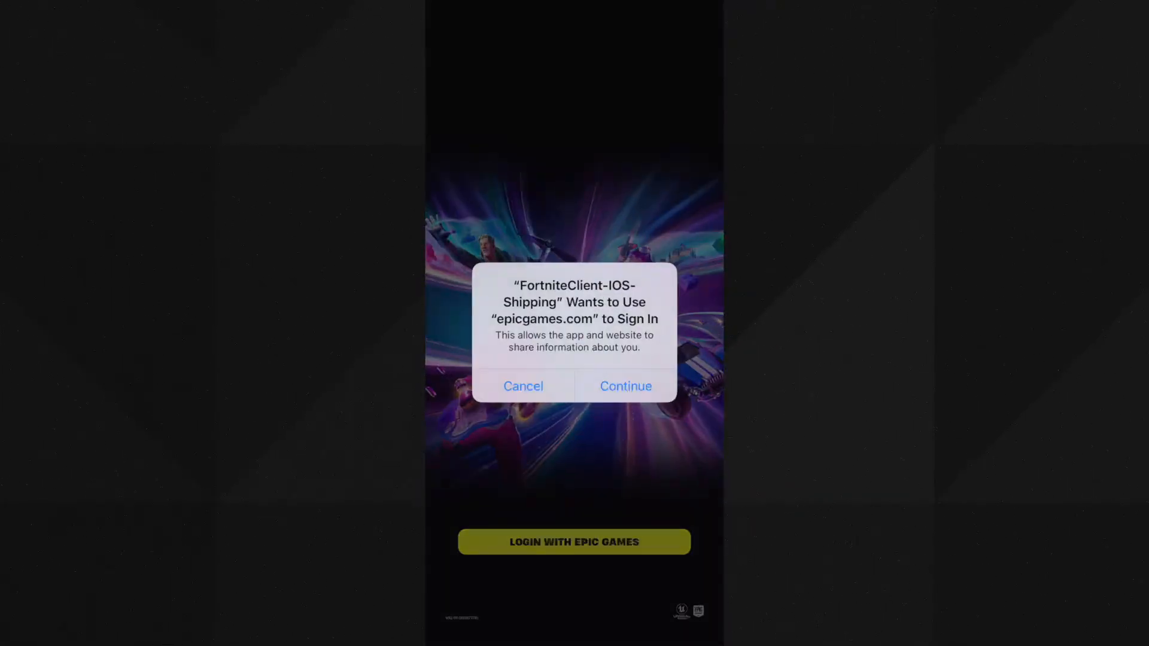
pyautogui.click(625, 385)
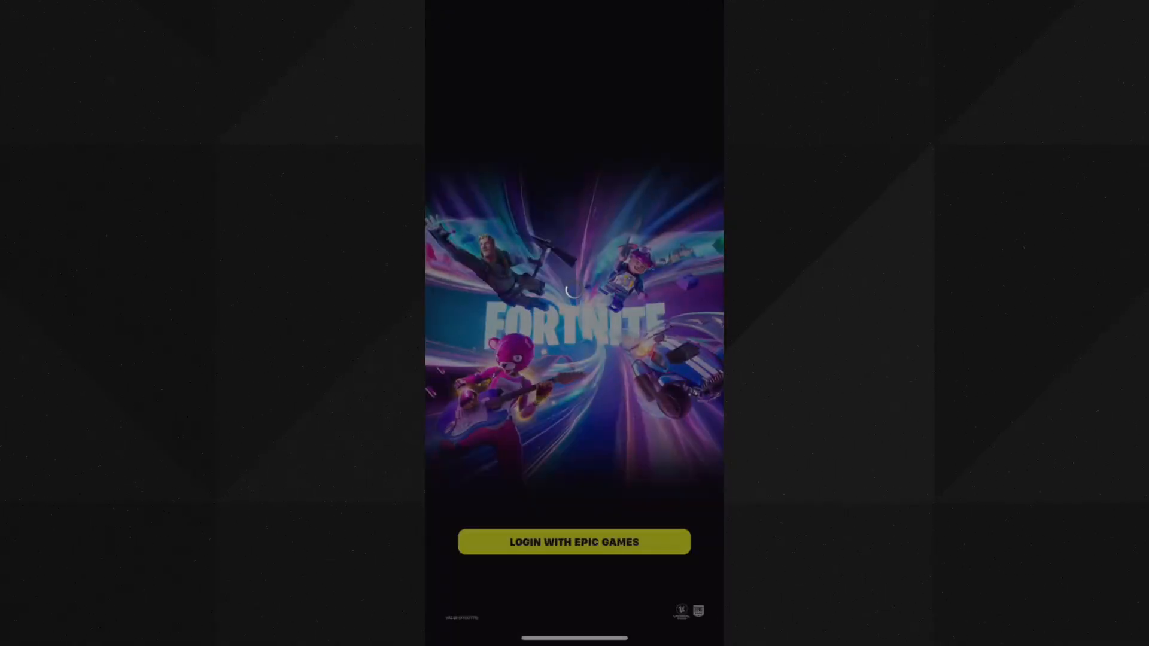
pyautogui.click(573, 541)
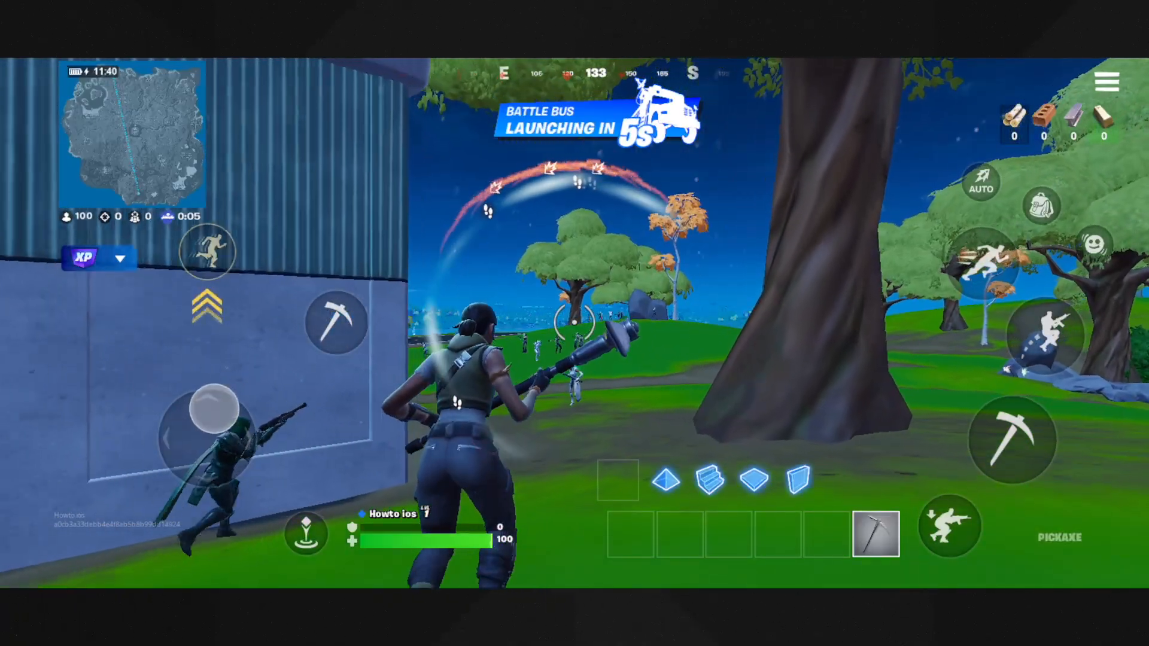
pyautogui.click(1013, 440)
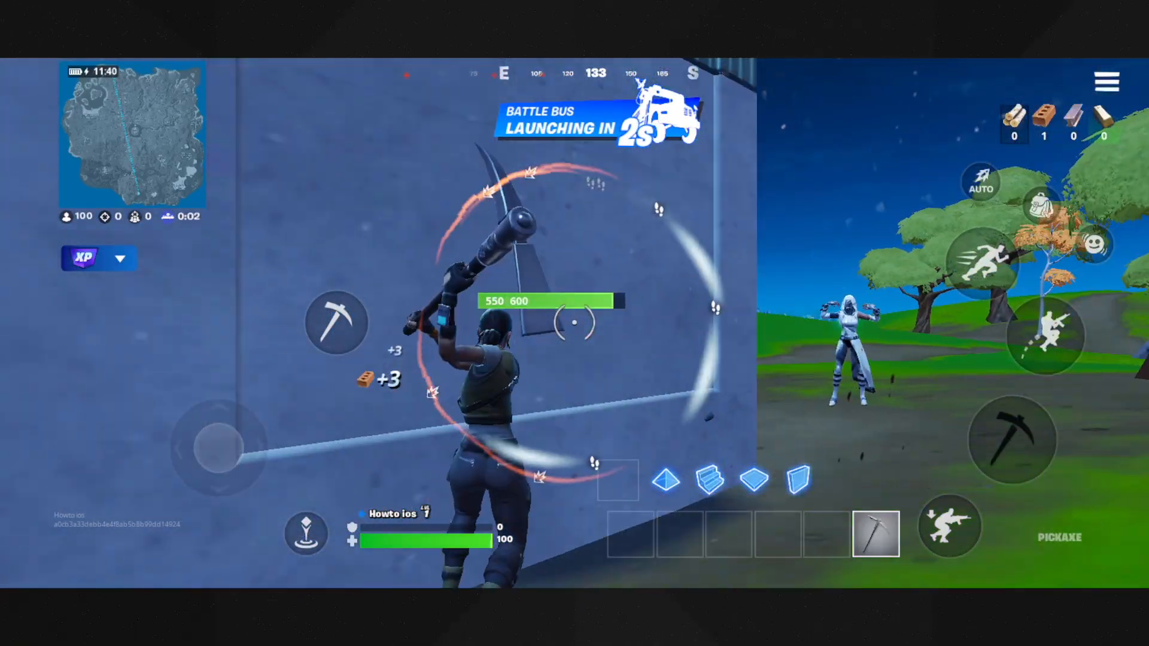